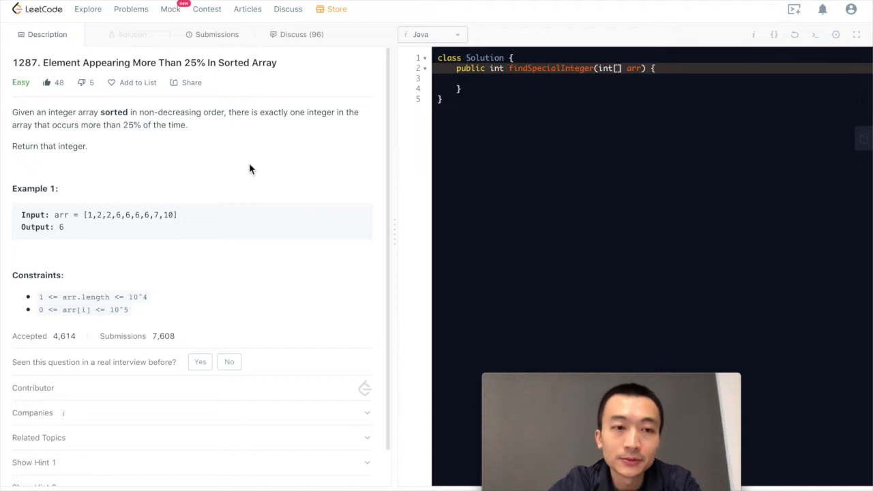
{"action": "mouse_move", "coordinate": [119, 126]}
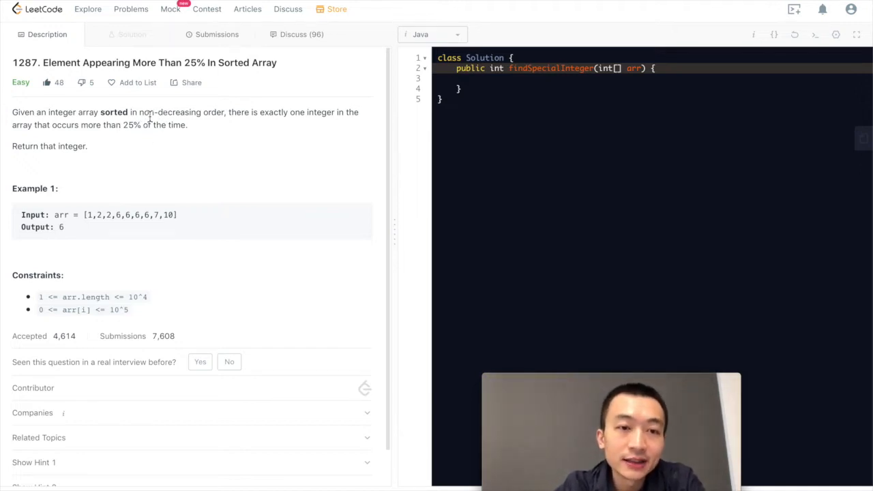
Add int quarter = arr.length / 4 and a for loop running to arr.length - quarter
{"action": "left_click_drag", "start_coordinate": [149, 112], "coordinate": [245, 112]}
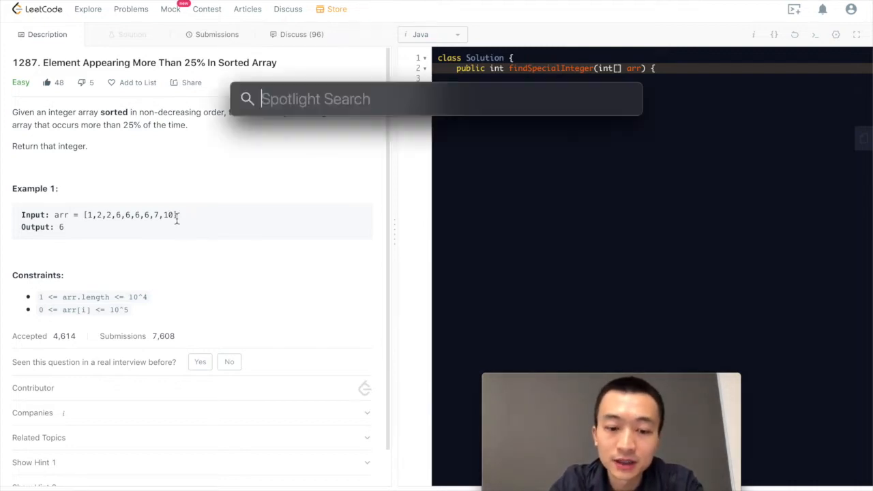
{"action": "type", "text": "4/9"}
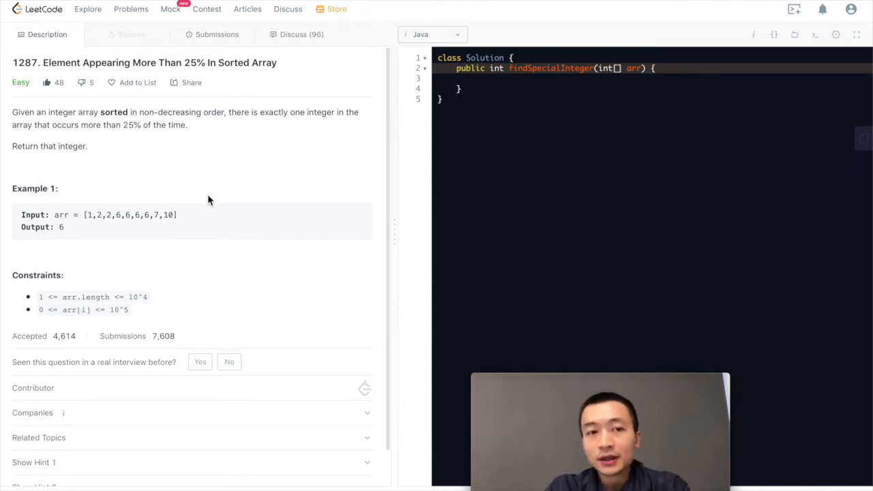
{"action": "mouse_move", "coordinate": [234, 131]}
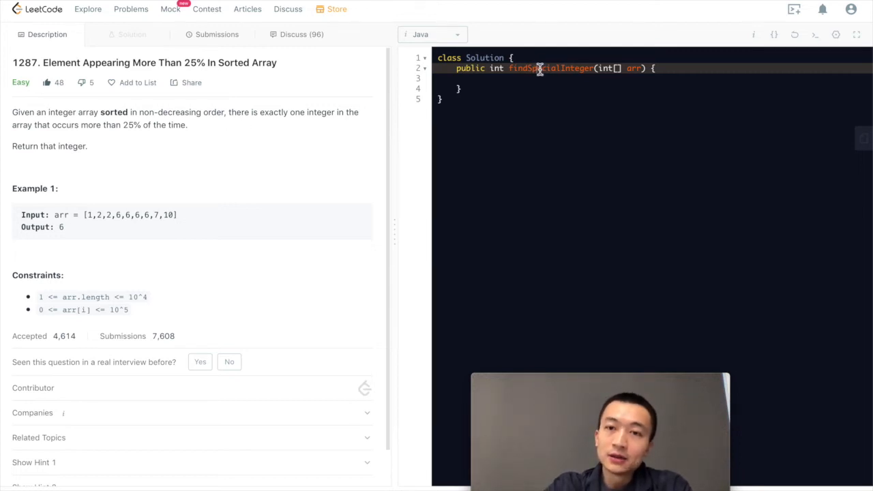
{"action": "type", "text": "for"}
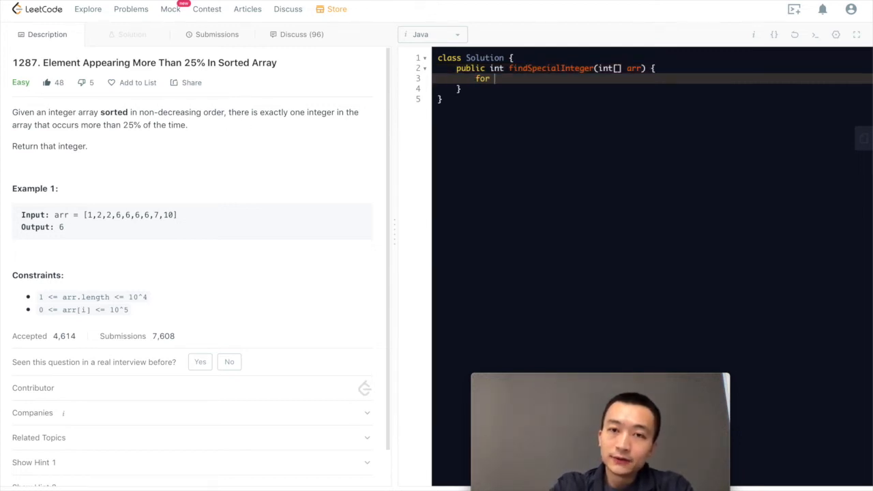
{"action": "type", "text": "(int i = 0; i <"}
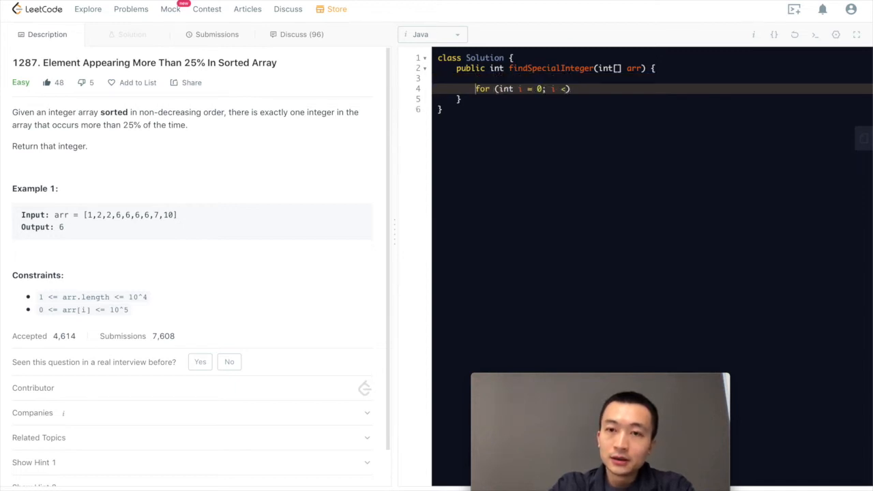
{"action": "type", "text": "int quarte"}
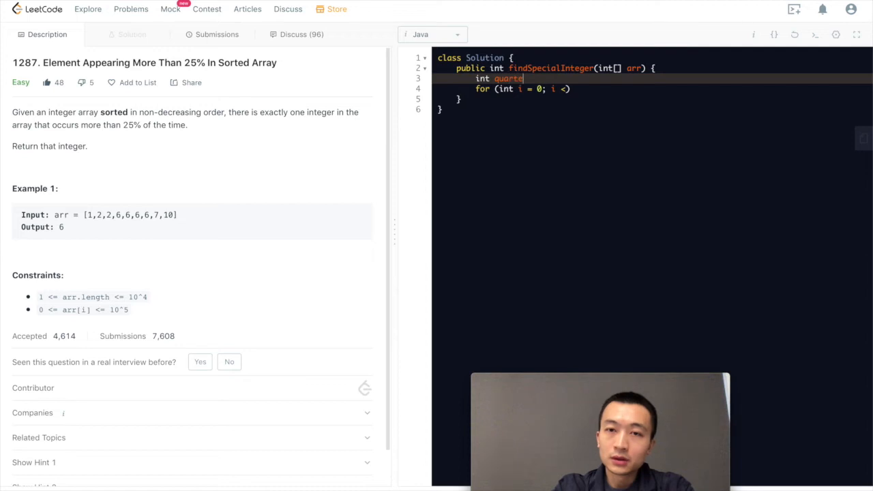
{"action": "type", "text": "= arr.leng"}
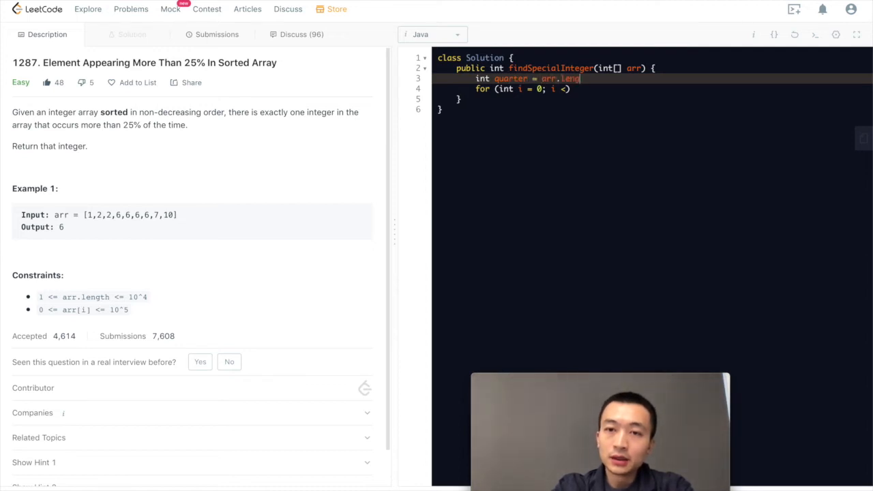
{"action": "type", "text": "th"}
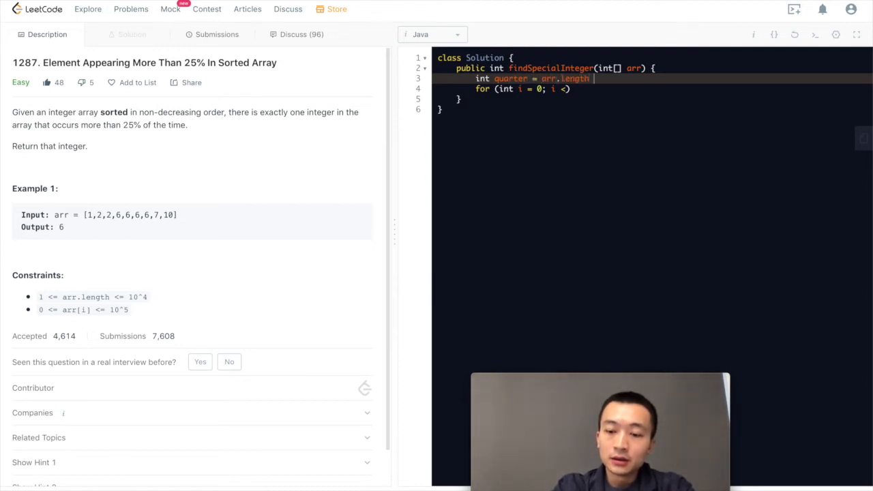
{"action": "type", "text": "/ 4;"}
{"action": "left_click", "coordinate": [523, 89]}
{"action": "type", "text": " arr"}
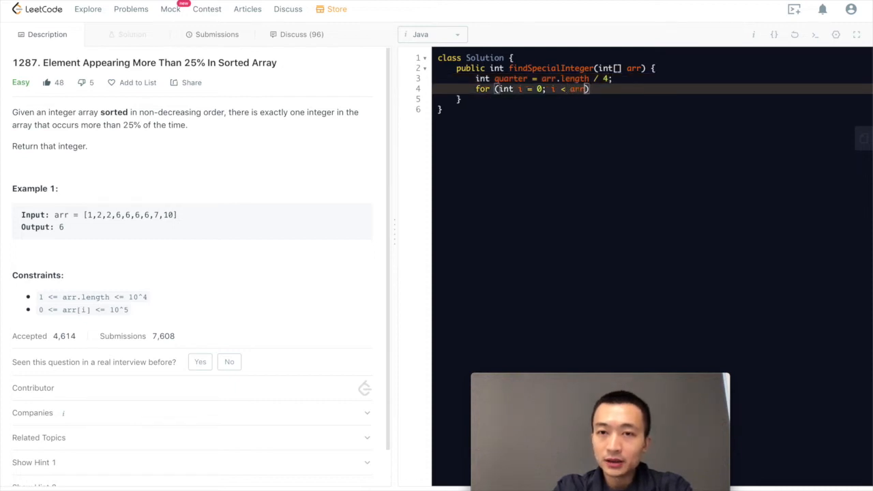
{"action": "type", "text": ".length -"}
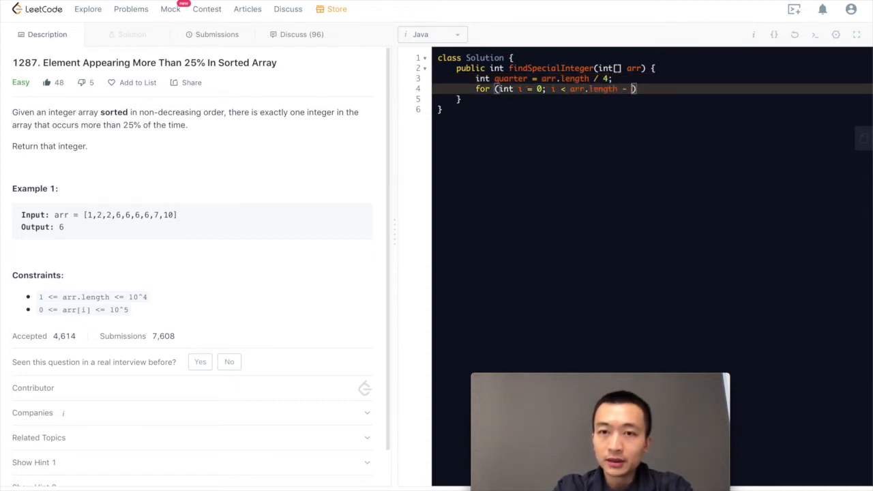
{"action": "type", "text": "quarter; i++"}
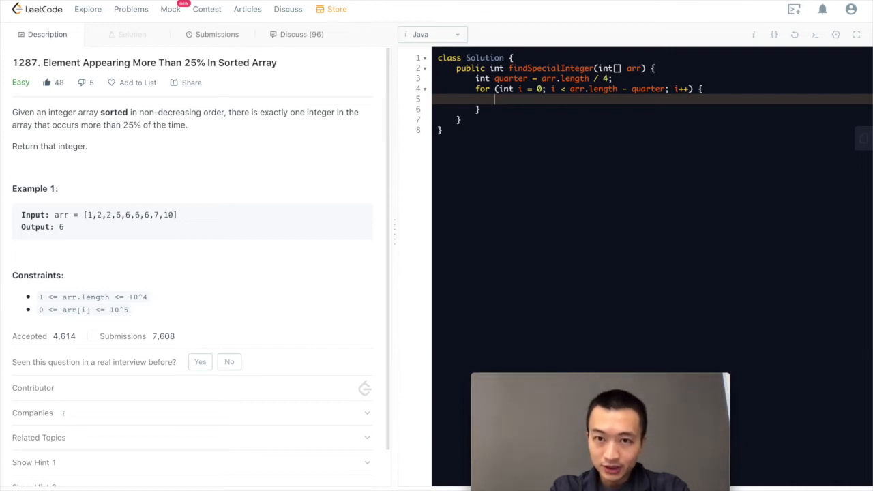
In the loop, return arr[i] when it equals arr[i + quarter]; otherwise return -1
{"action": "type", "text": "if (arr[i]"}
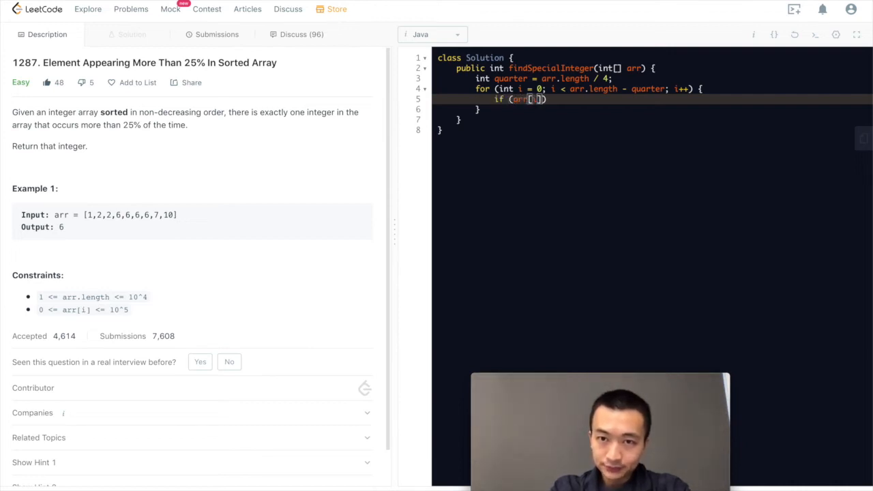
{"action": "type", "text": "== arr[]"}
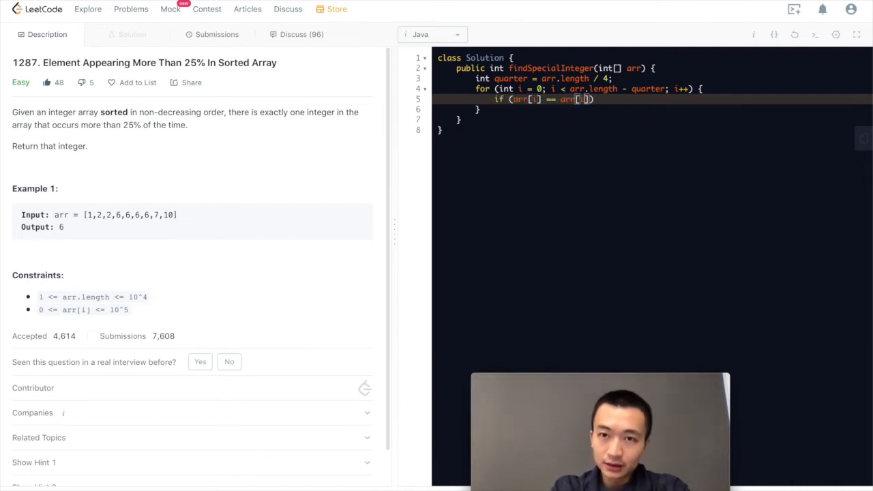
{"action": "type", "text": "+ quater"}
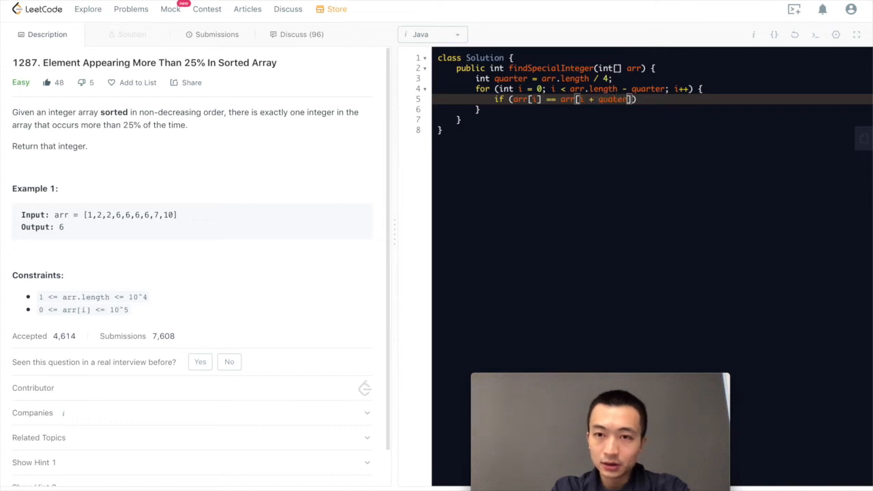
{"action": "type", "text": ")"}
{"action": "type", "text": "return arr"}
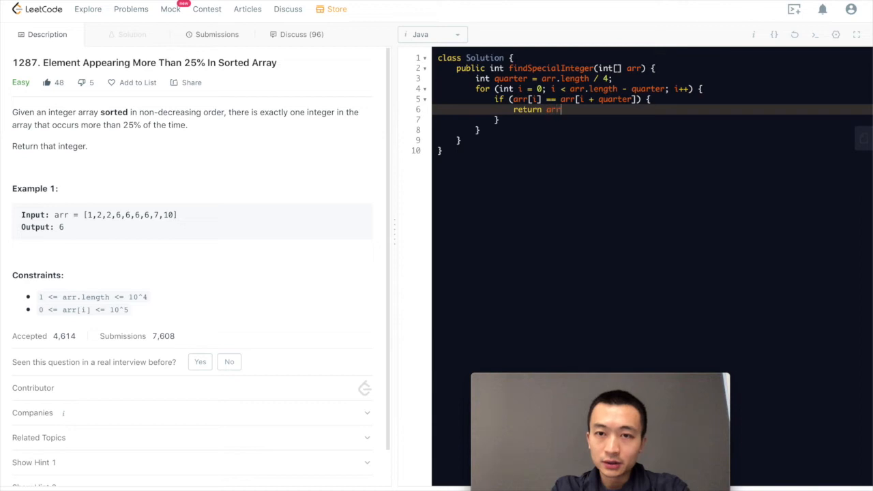
{"action": "type", "text": "[i];"}
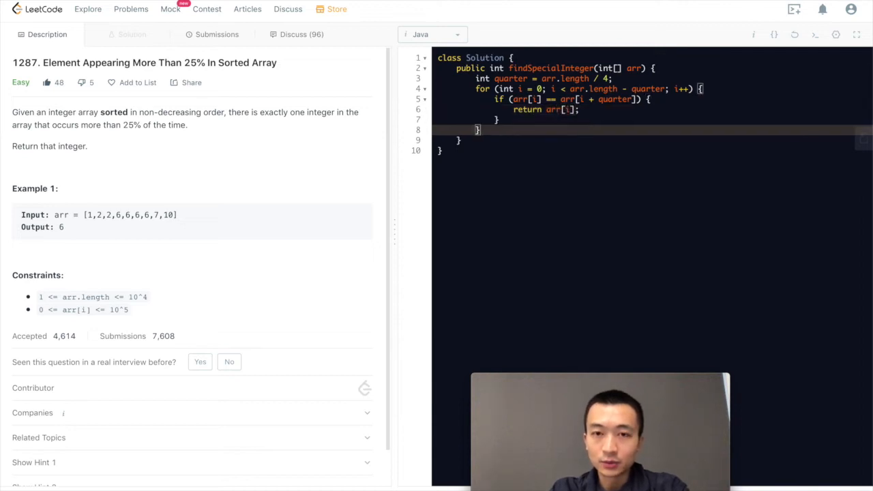
{"action": "type", "text": "return -1;"}
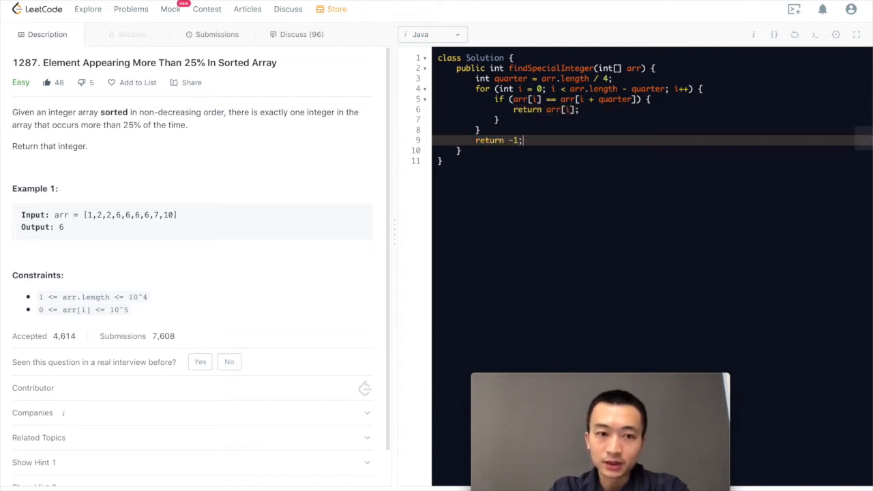
{"action": "mouse_move", "coordinate": [239, 244]}
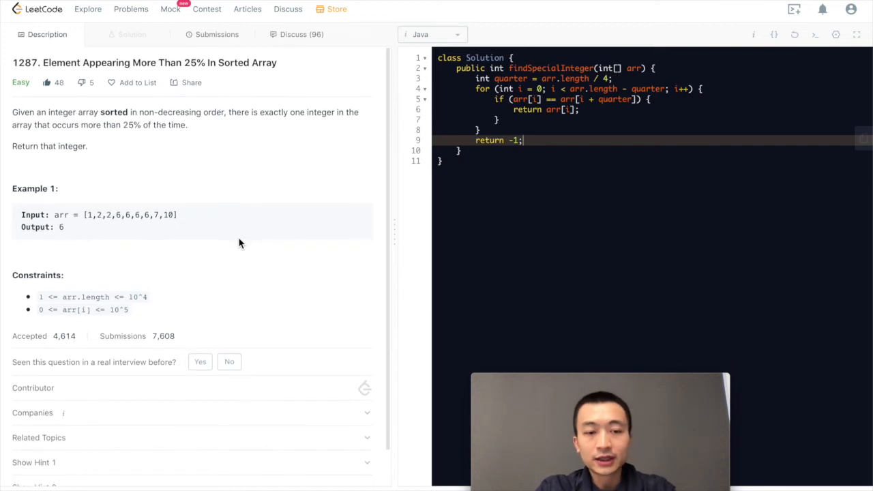
{"action": "mouse_move", "coordinate": [394, 168]}
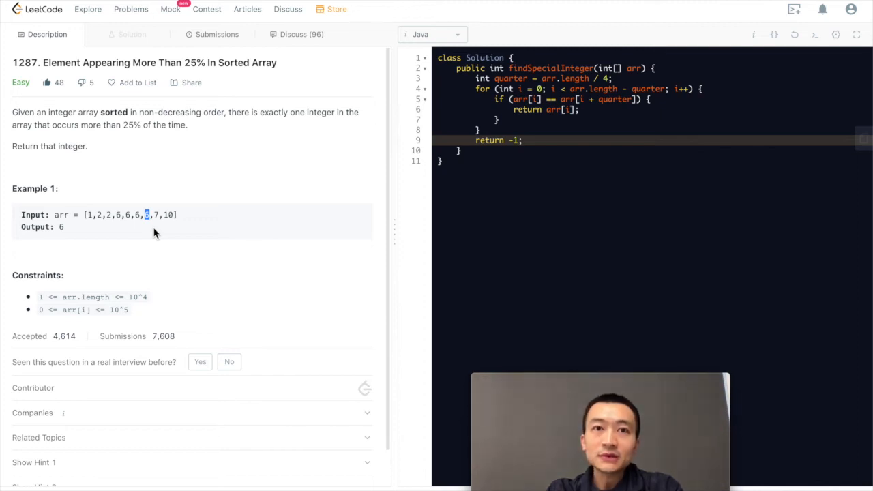
{"action": "mouse_move", "coordinate": [115, 229]}
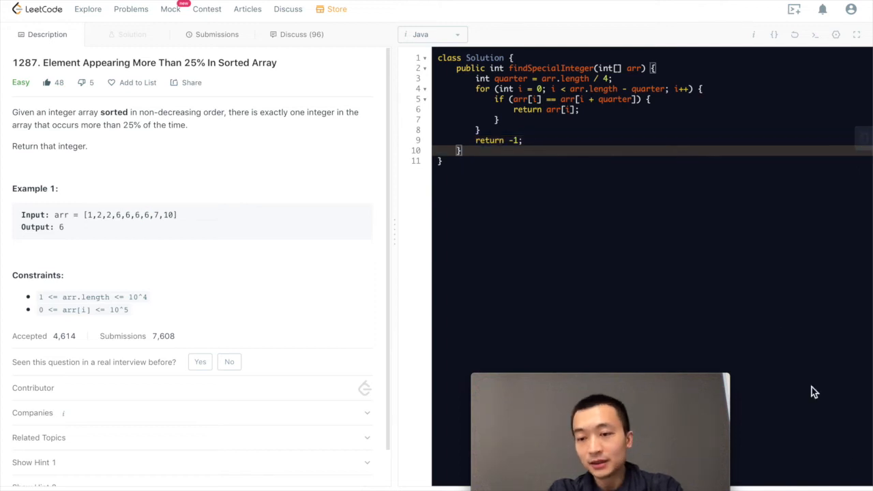
Submit the findSpecialInteger solution for judging, then submit it a second time
{"action": "left_click", "coordinate": [217, 34]}
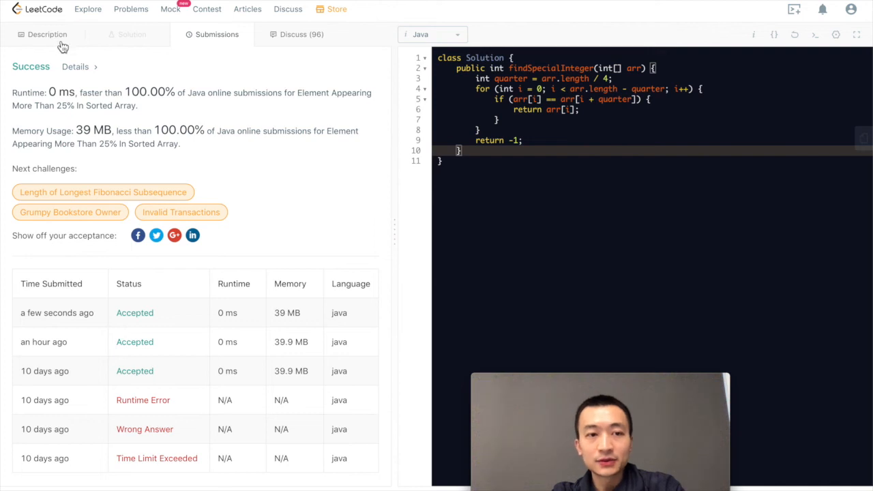
{"action": "left_click", "coordinate": [47, 34]}
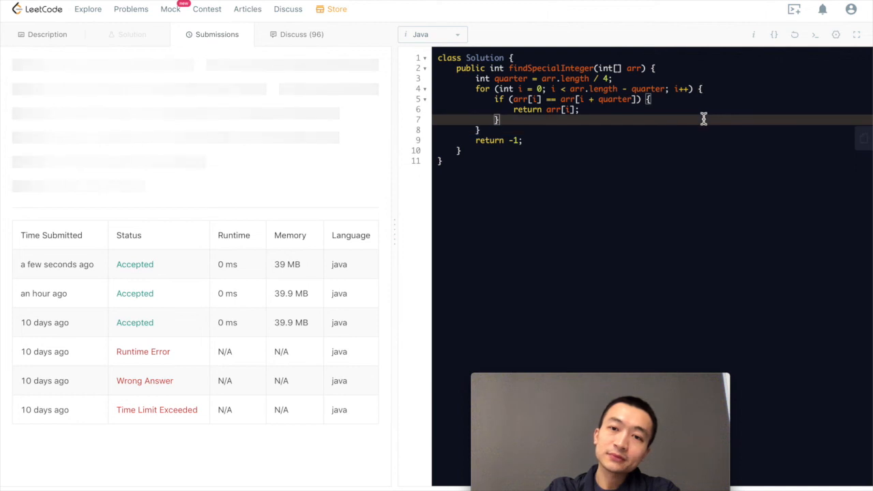
Resubmit the solution (0 ms, 40 MB) and check the results, ending on the Description tab
{"action": "left_click", "coordinate": [814, 34]}
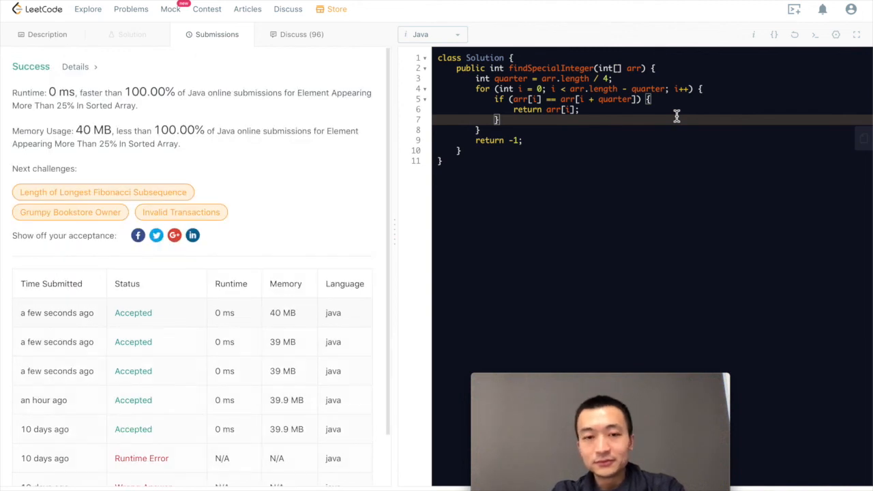
{"action": "left_click", "coordinate": [47, 34]}
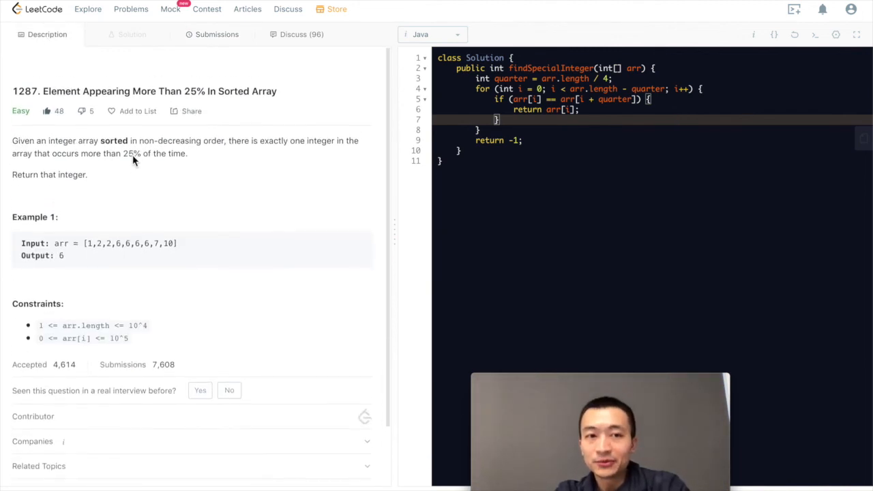
{"action": "left_click", "coordinate": [217, 34]}
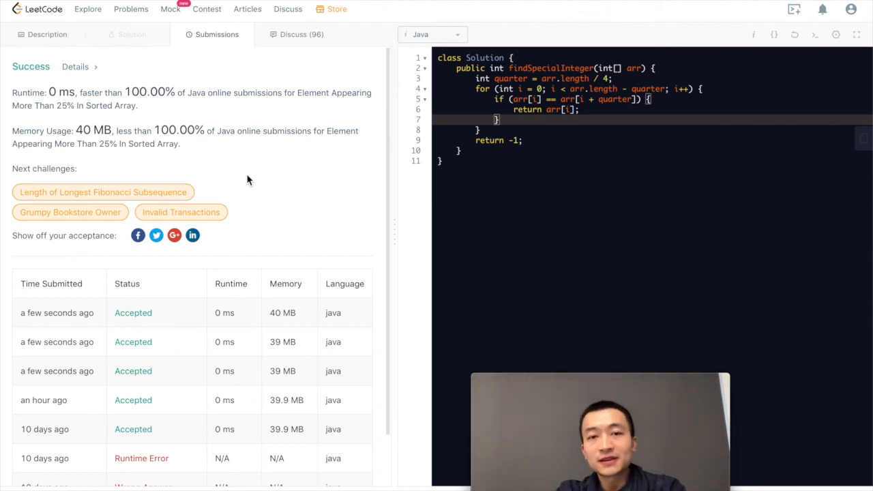
{"action": "left_click", "coordinate": [47, 34]}
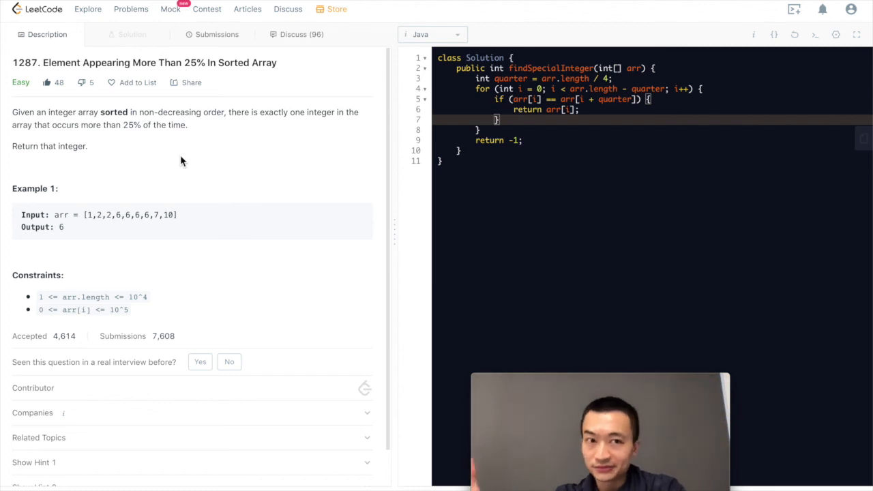
{"action": "mouse_move", "coordinate": [266, 191]}
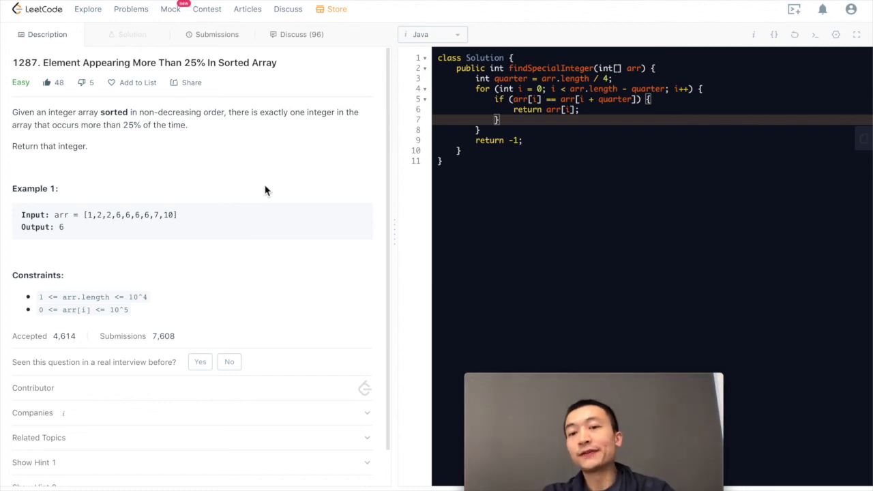